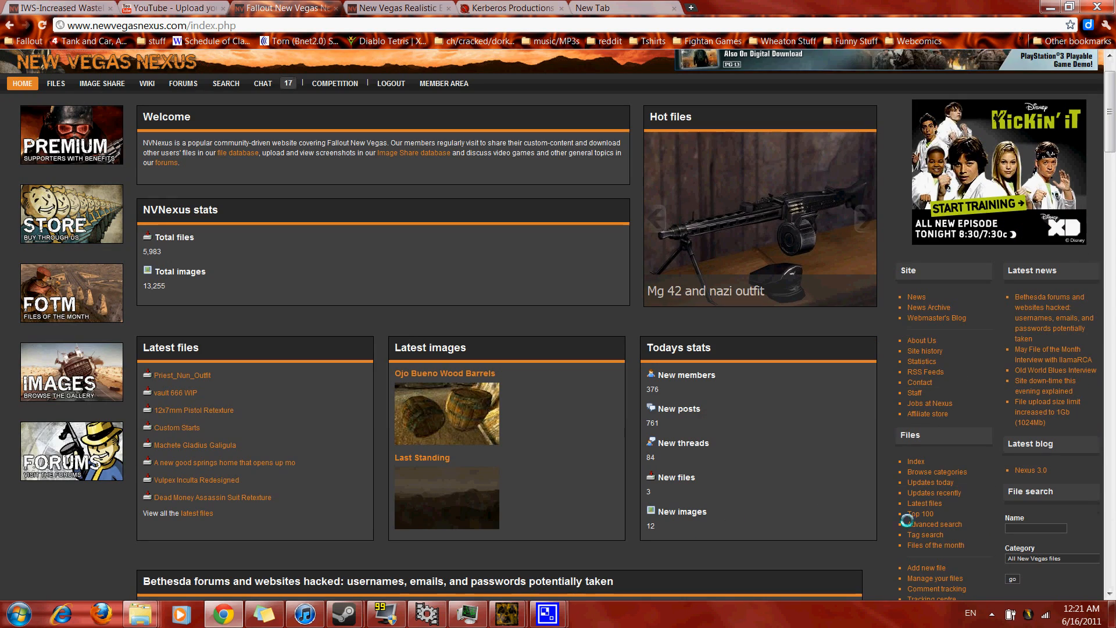
{"action": "mouse_move", "coordinate": [919, 512]}
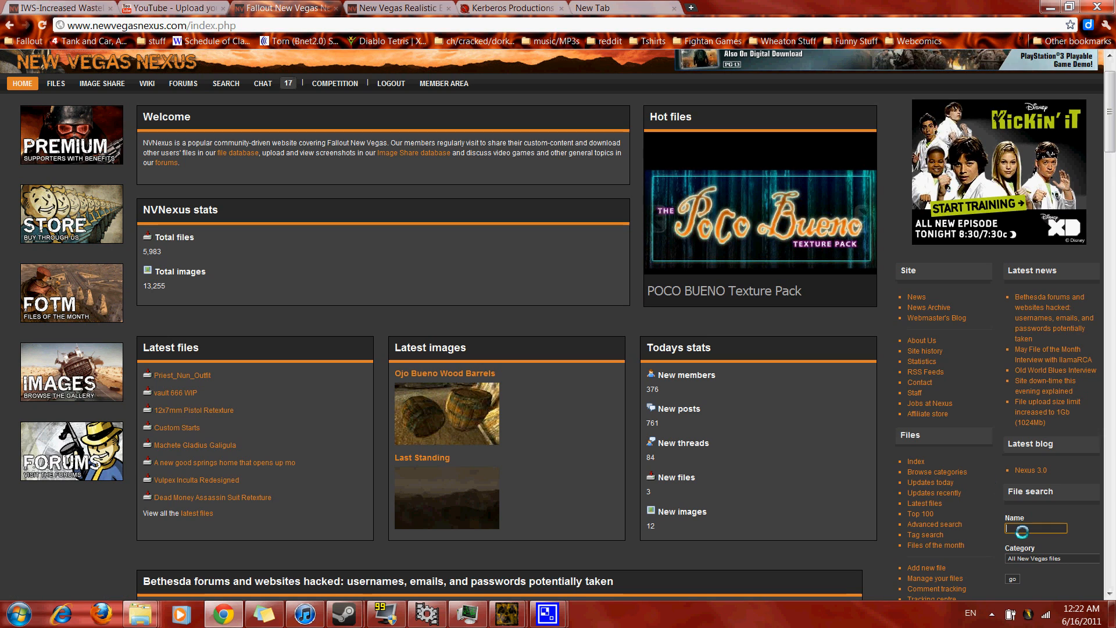
Step: Search New Vegas Nexus files for the NCR and BoS Commander mod
{"action": "type", "text": "c"}
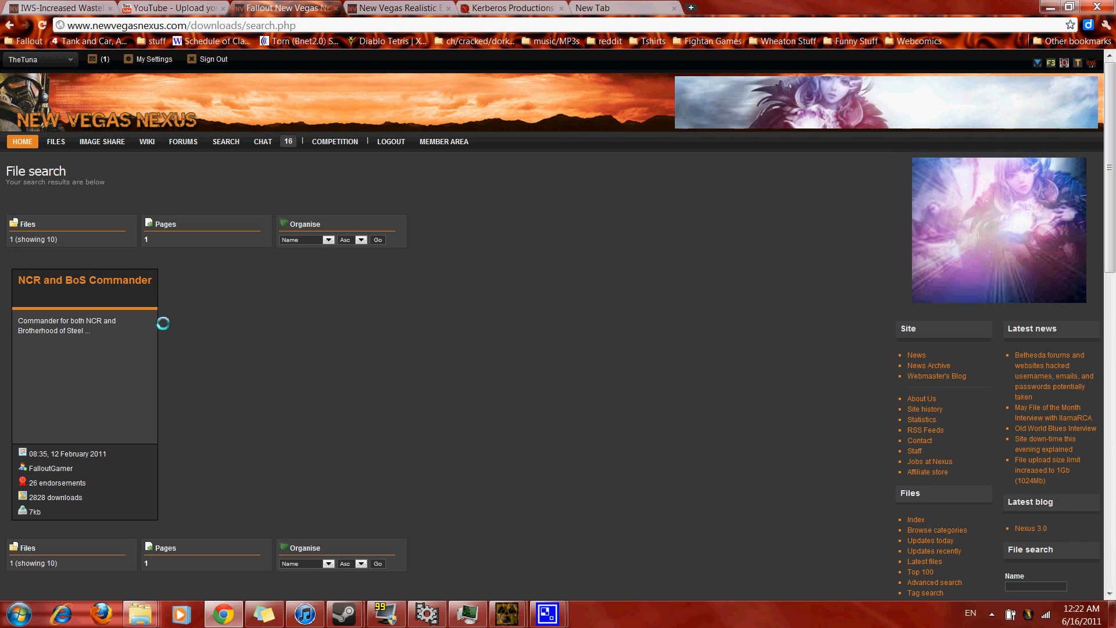
Step: Go to the NCR and BoS Commander mod page and read through its description
{"action": "left_click", "coordinate": [83, 278]}
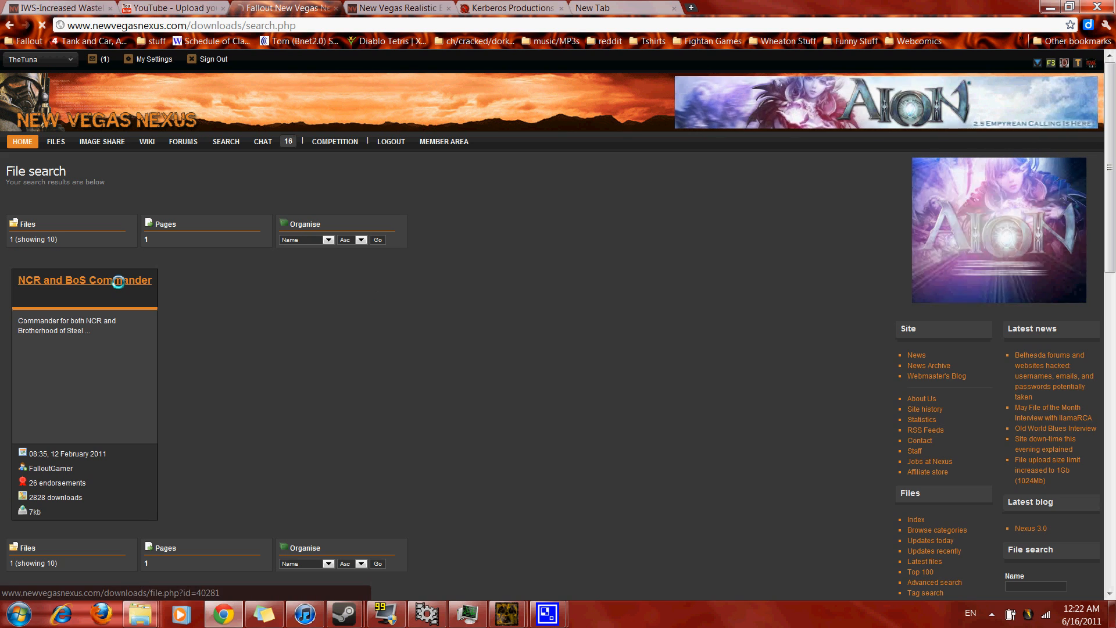
{"action": "left_click", "coordinate": [77, 280]}
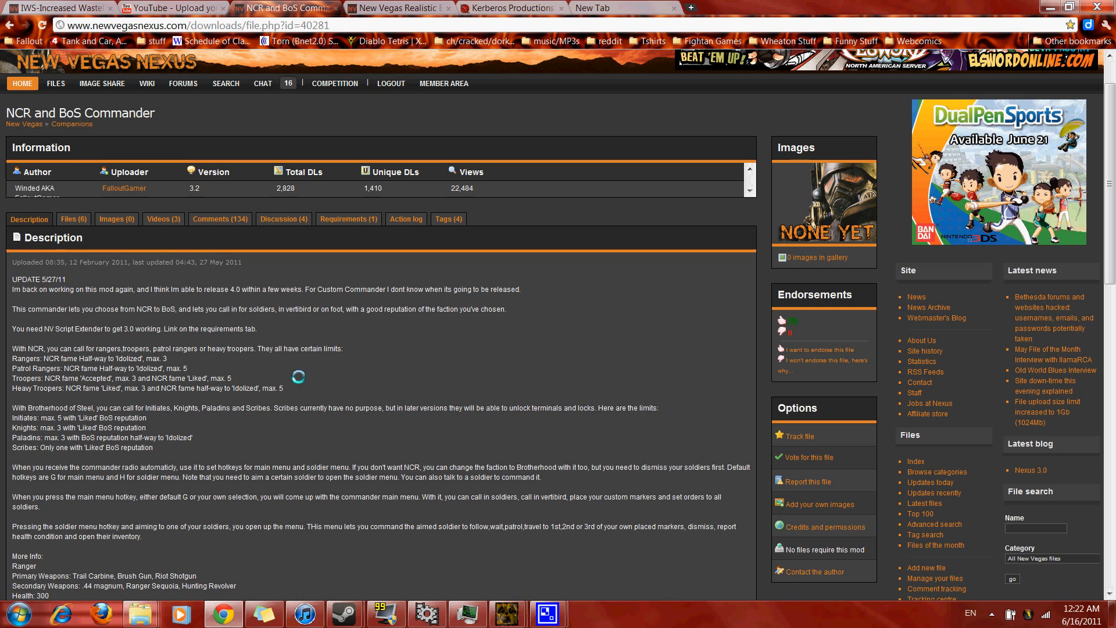
{"action": "scroll", "scroll_direction": "down", "scroll_amount": 3}
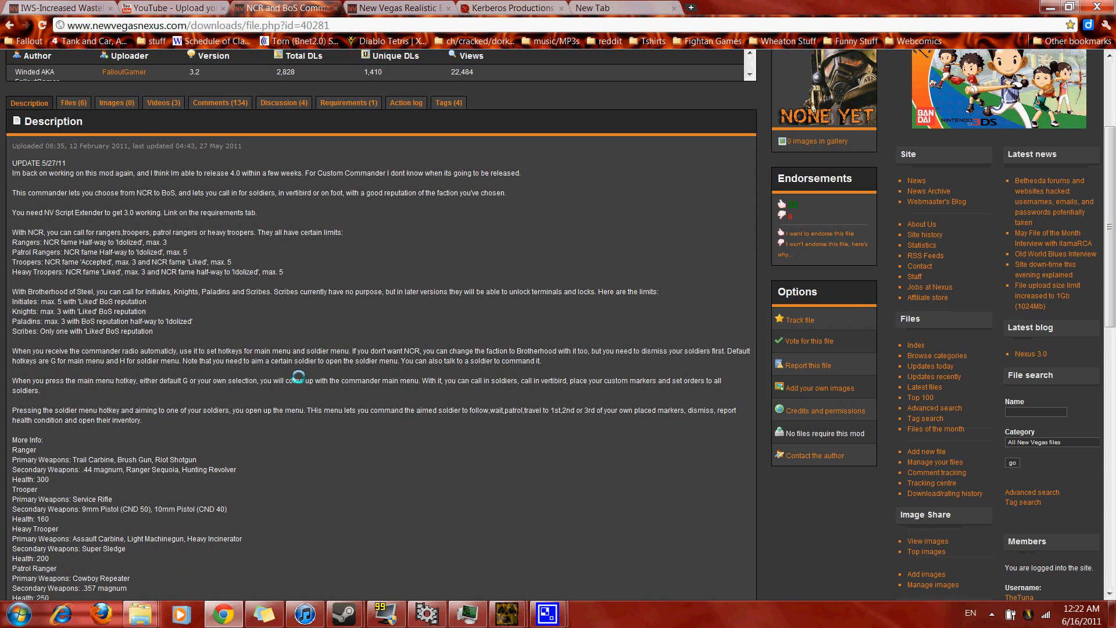
{"action": "scroll", "scroll_direction": "down", "scroll_amount": 3}
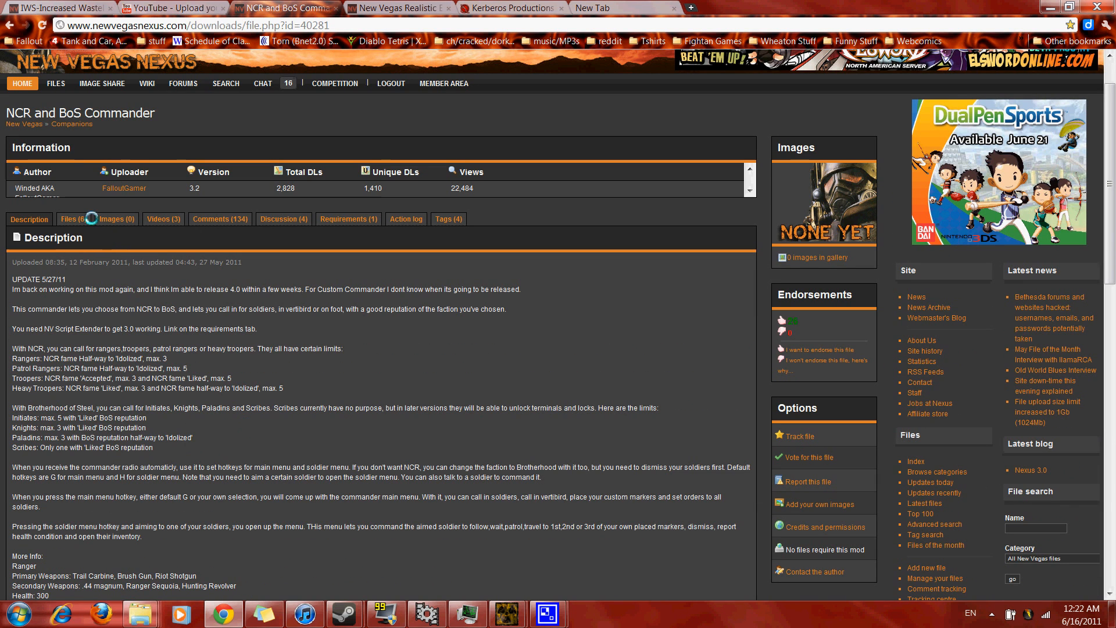
Step: View the mod's uploaded images and then its videos
{"action": "left_click", "coordinate": [69, 218]}
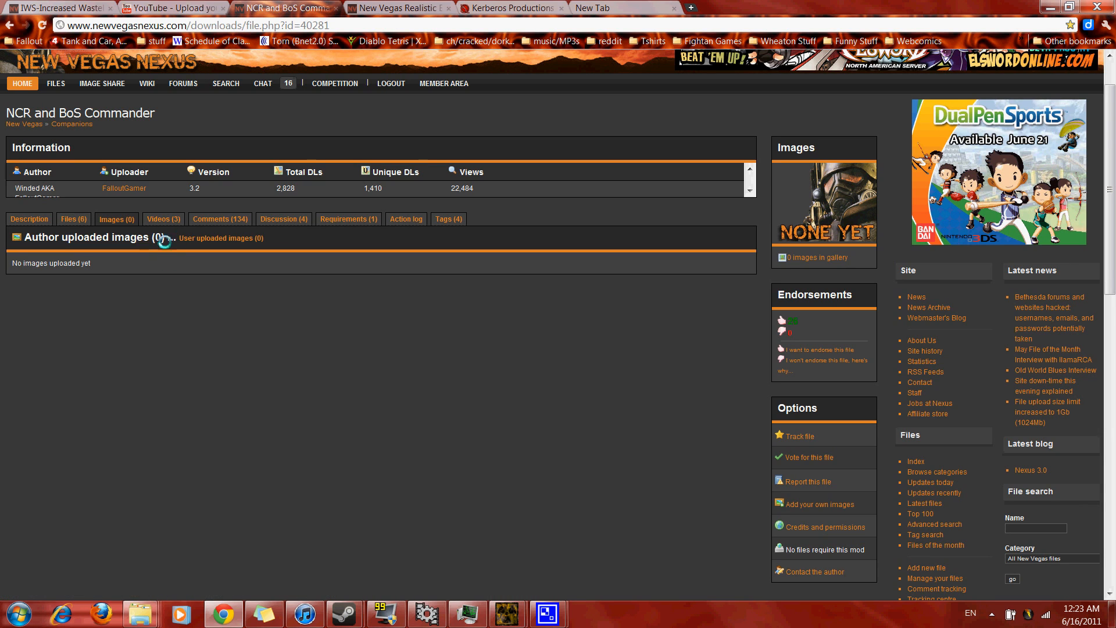
{"action": "left_click", "coordinate": [163, 219]}
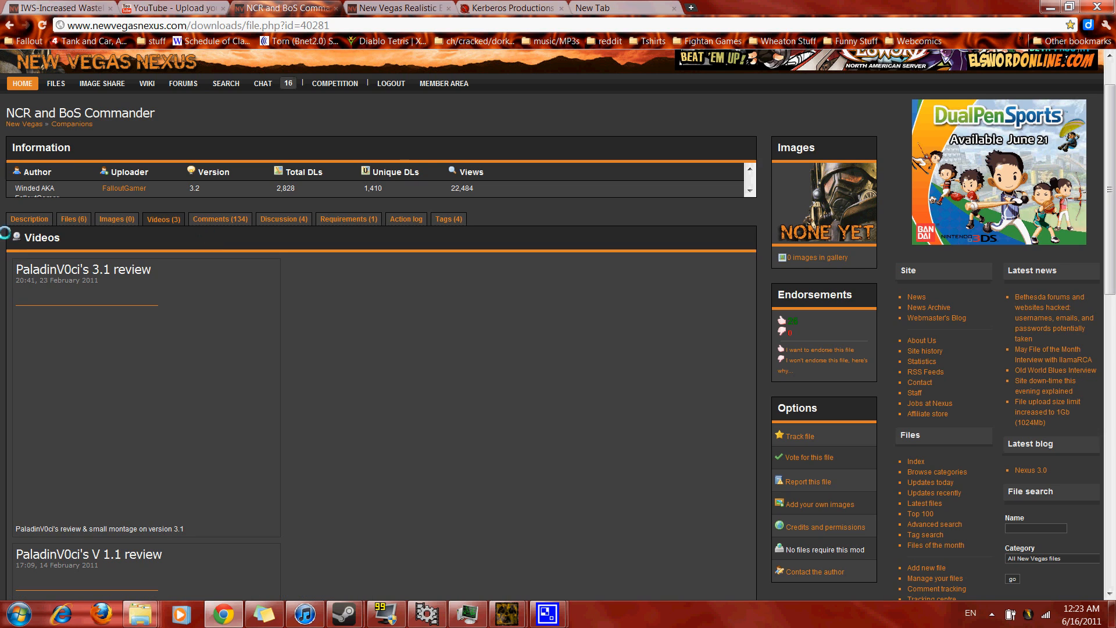
{"action": "left_click", "coordinate": [210, 277]}
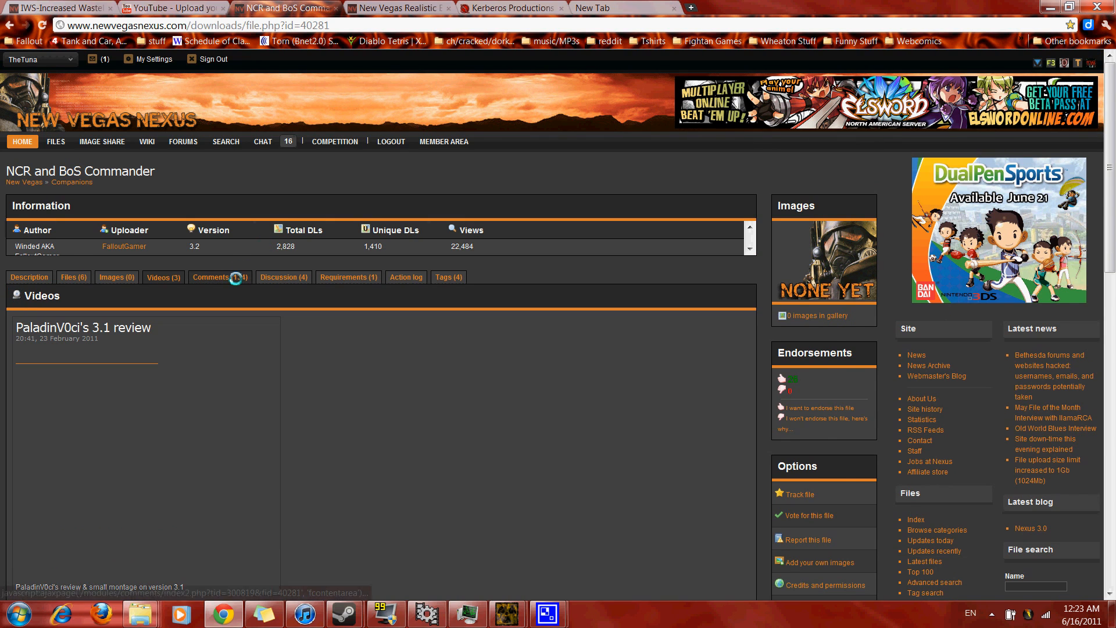
{"action": "left_click", "coordinate": [214, 277]}
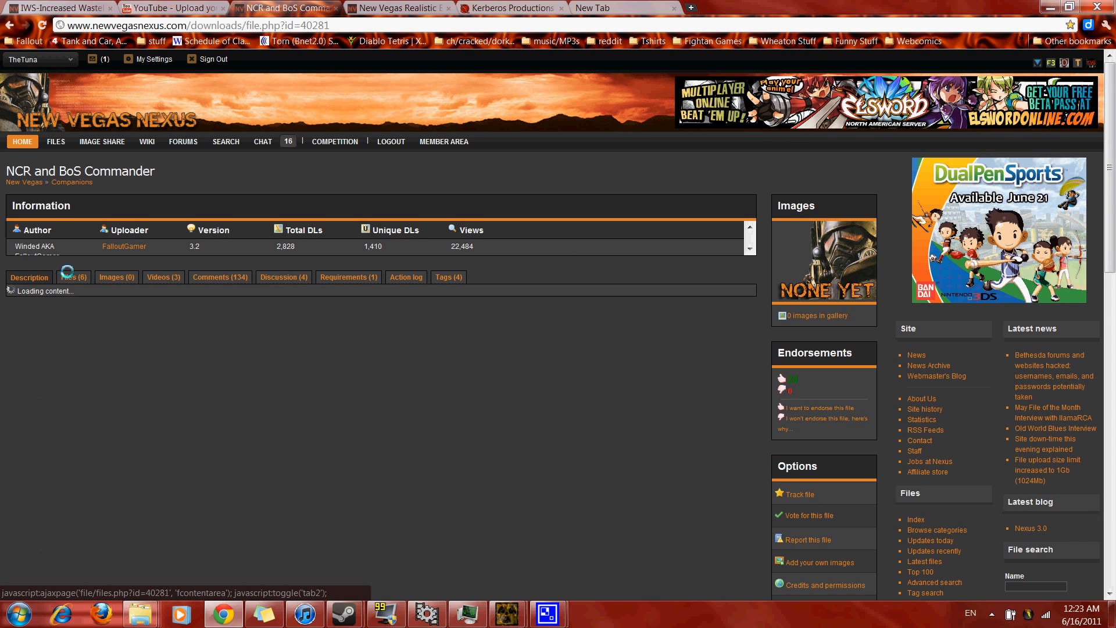
Step: Show the mod's Files listing with main file 3dot2 and the older versions
{"action": "left_click", "coordinate": [70, 276]}
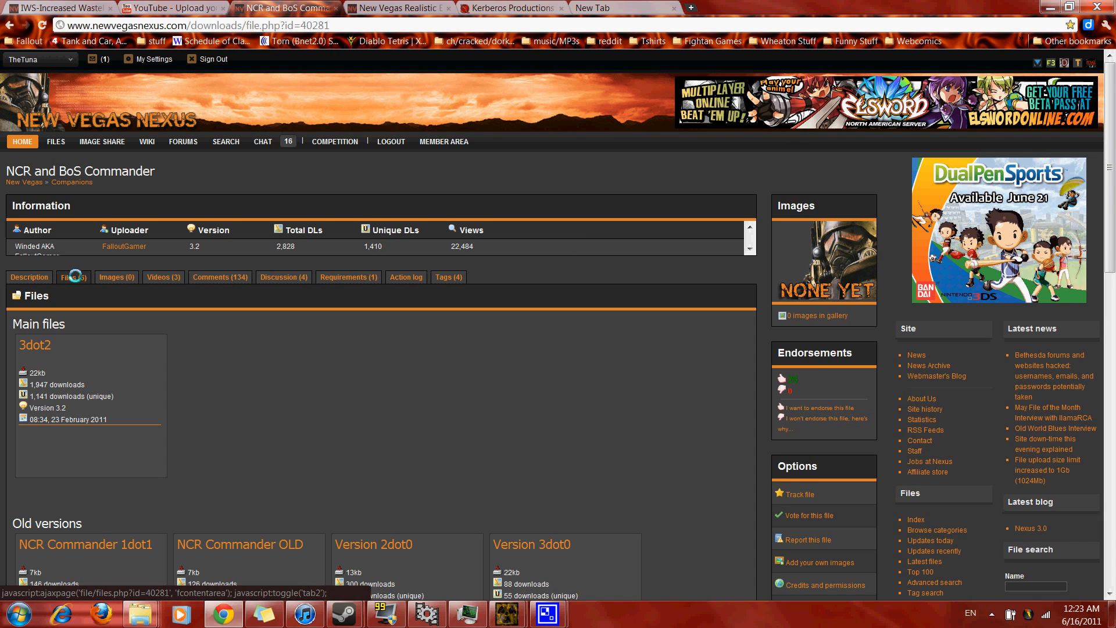
{"action": "left_click", "coordinate": [70, 277]}
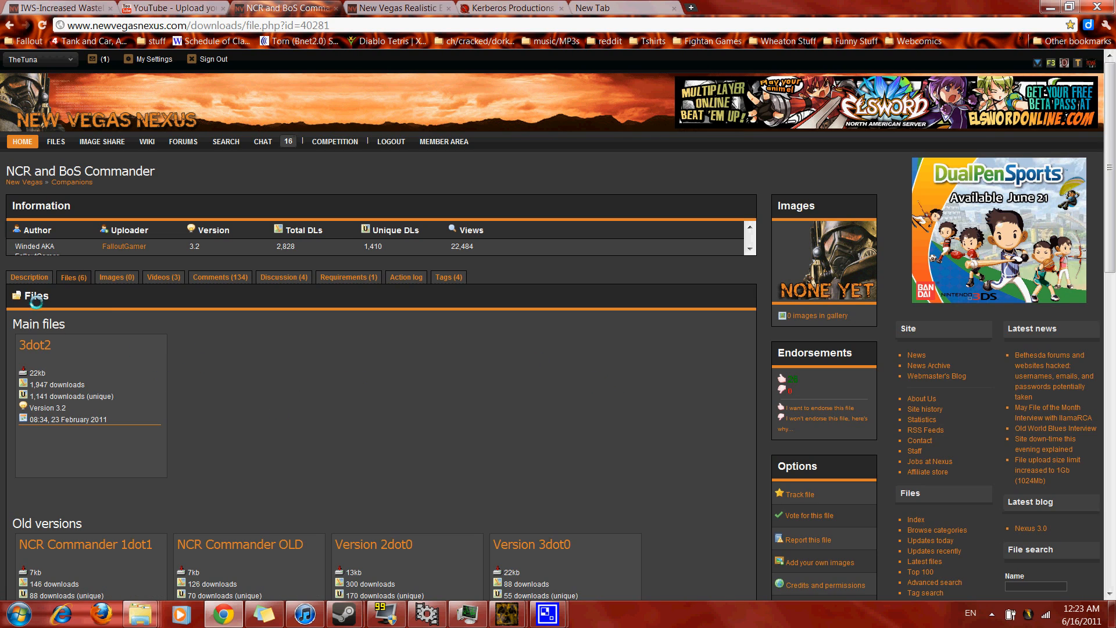
{"action": "mouse_move", "coordinate": [51, 331]}
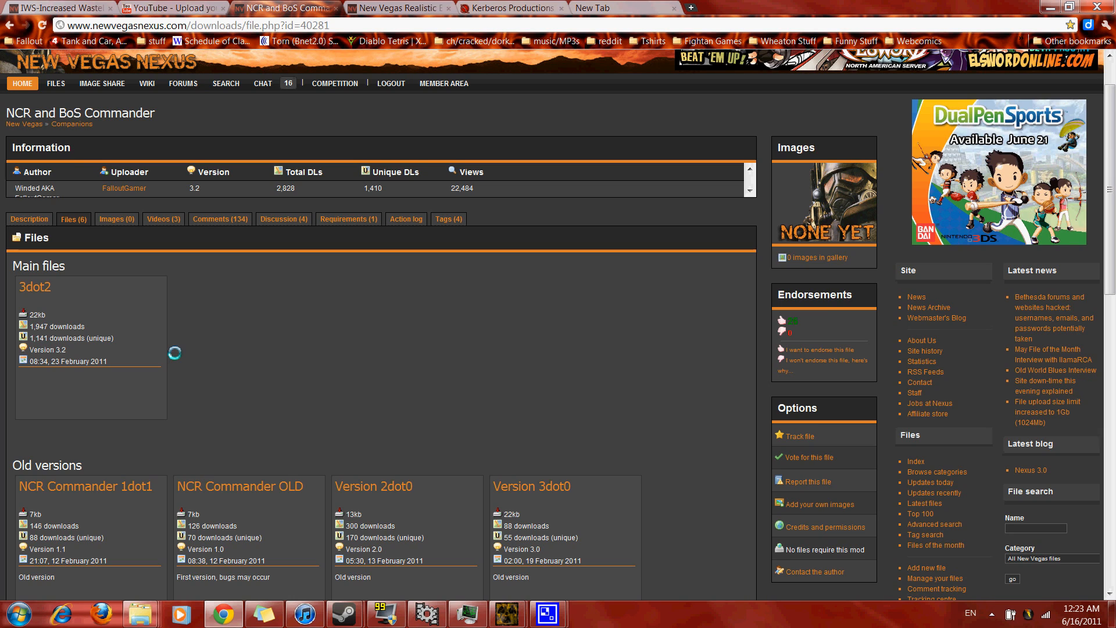
{"action": "scroll", "scroll_direction": "down", "scroll_amount": 3}
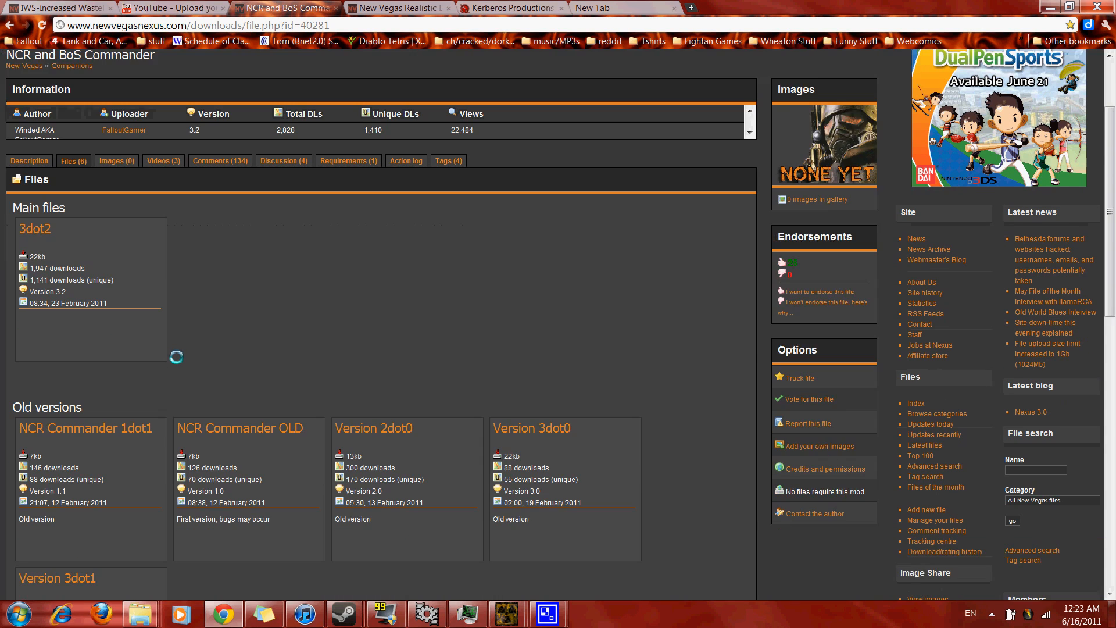
{"action": "scroll", "scroll_direction": "down", "scroll_amount": 3}
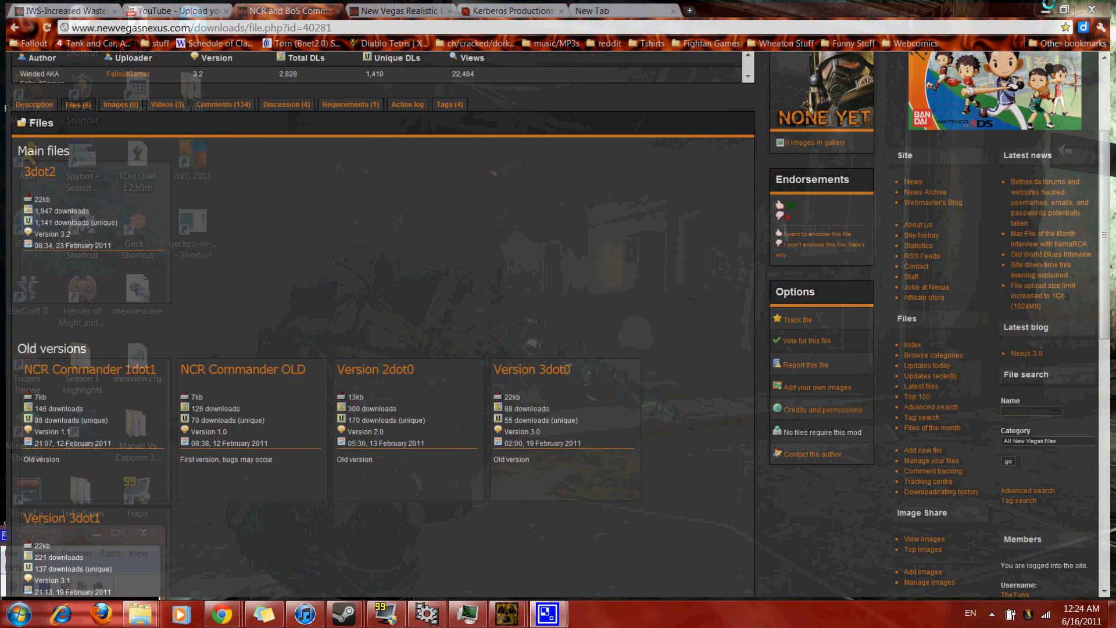
Step: Show the downloaded 3dot2-40281-3-2.rar archive (21 KB) in the Downloads folder
{"action": "left_click", "coordinate": [16, 614]}
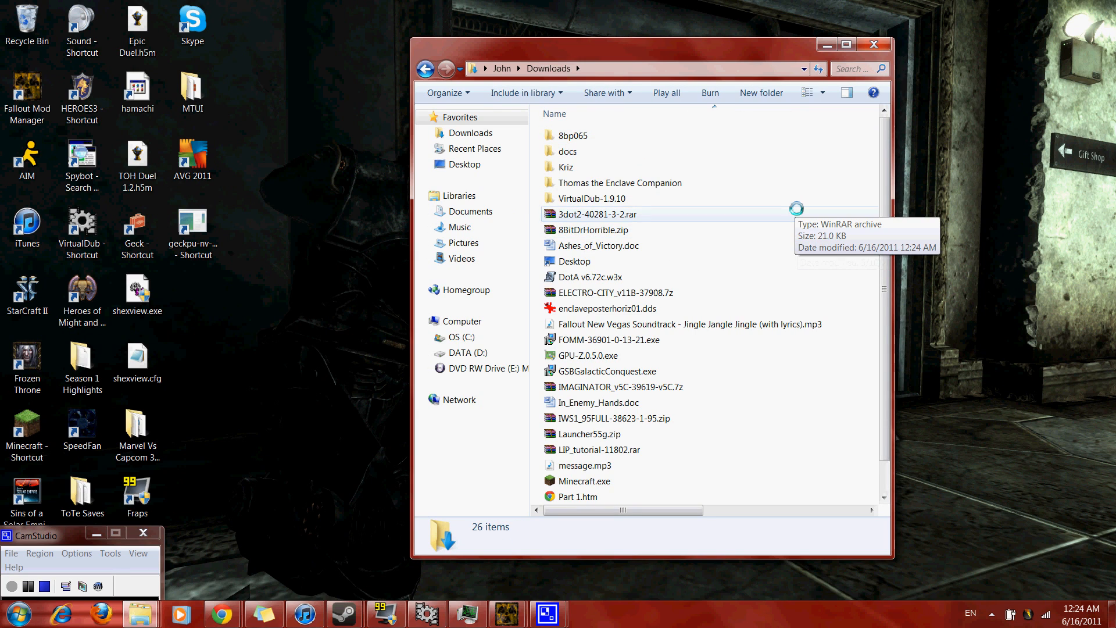
{"action": "mouse_move", "coordinate": [612, 213]}
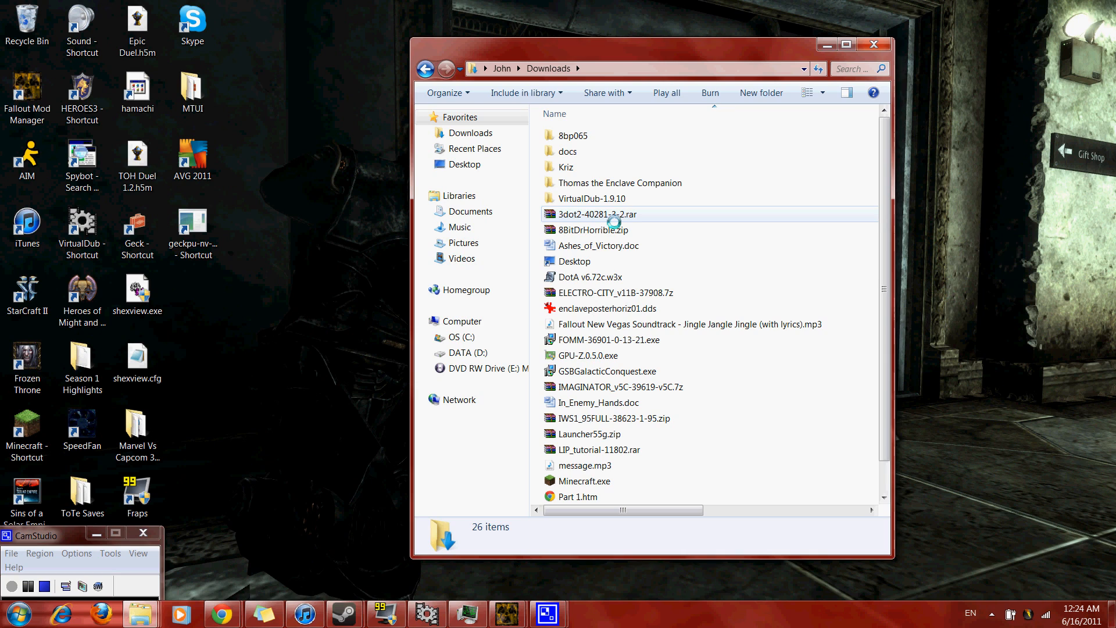
{"action": "left_click", "coordinate": [596, 214]}
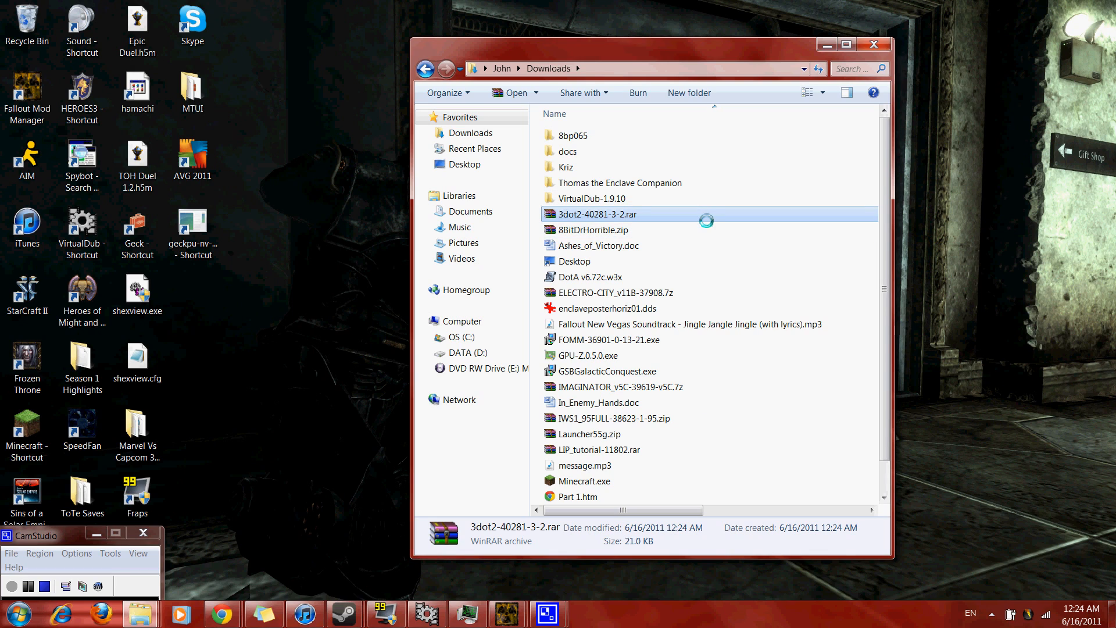
{"action": "mouse_move", "coordinate": [705, 214]}
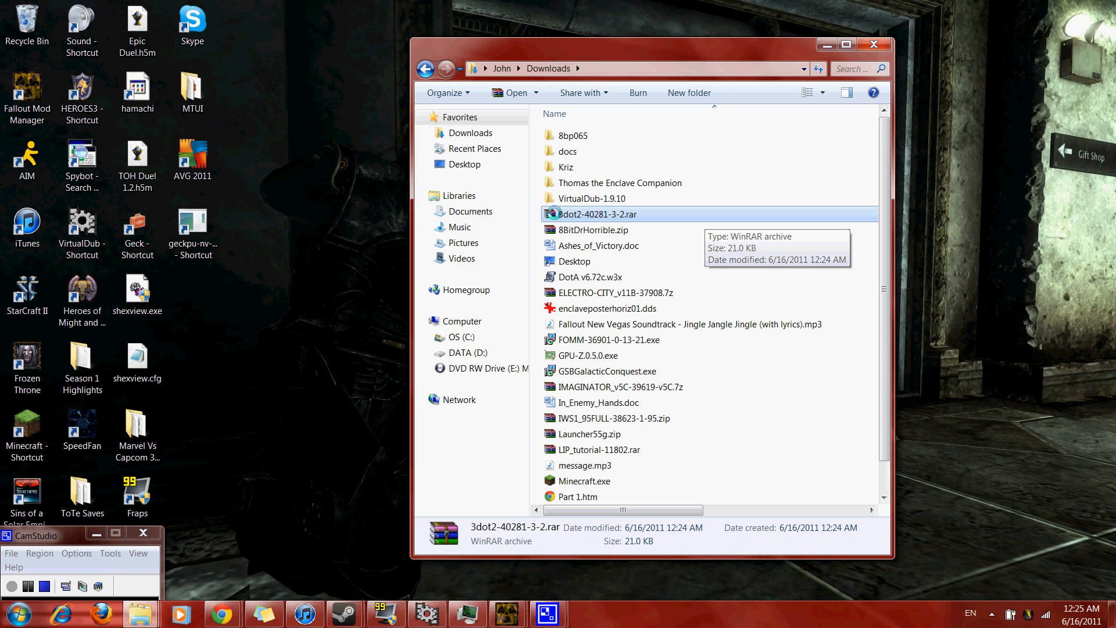
{"action": "mouse_move", "coordinate": [552, 213]}
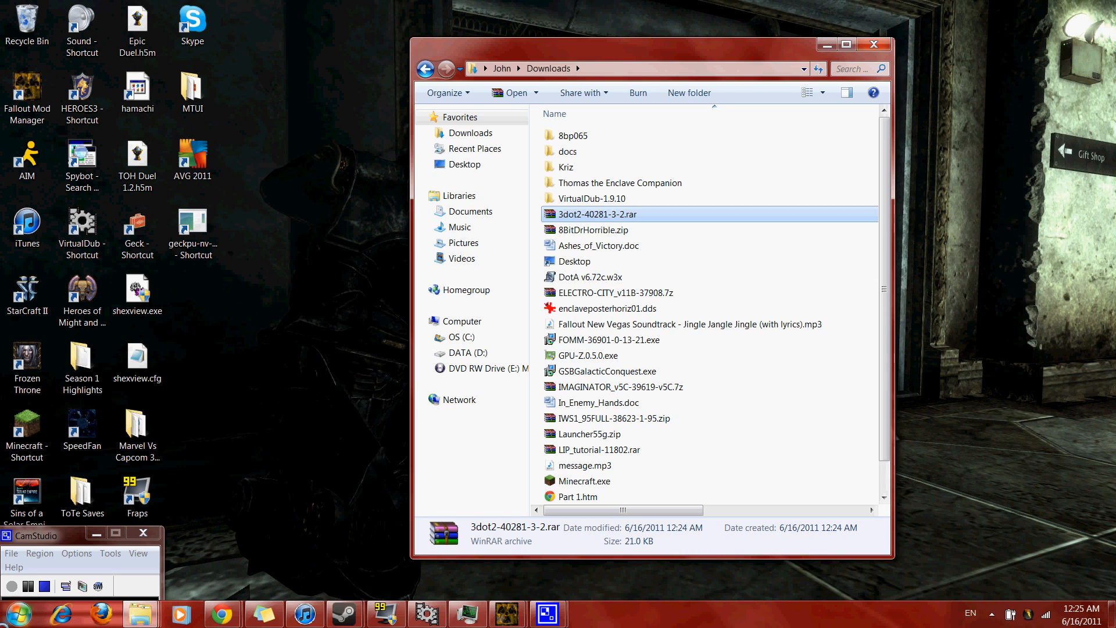
Step: Launch Fallout Mod Manager and find the checked NCRCommander.esp in the plugin list
{"action": "left_click", "coordinate": [20, 614]}
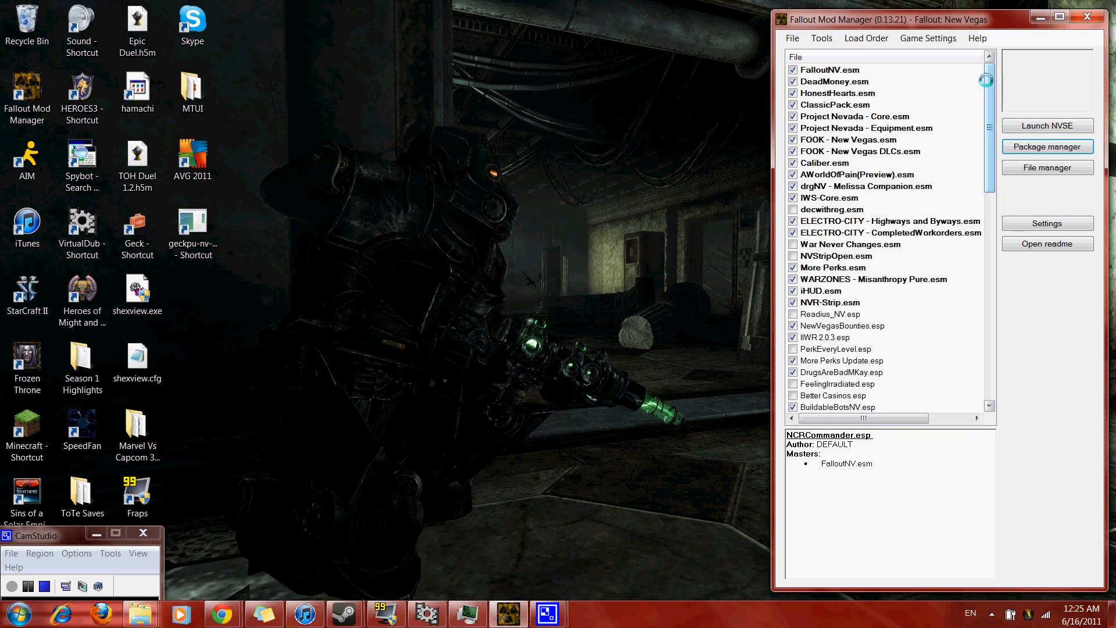
{"action": "scroll", "scroll_direction": "down", "scroll_amount": 3}
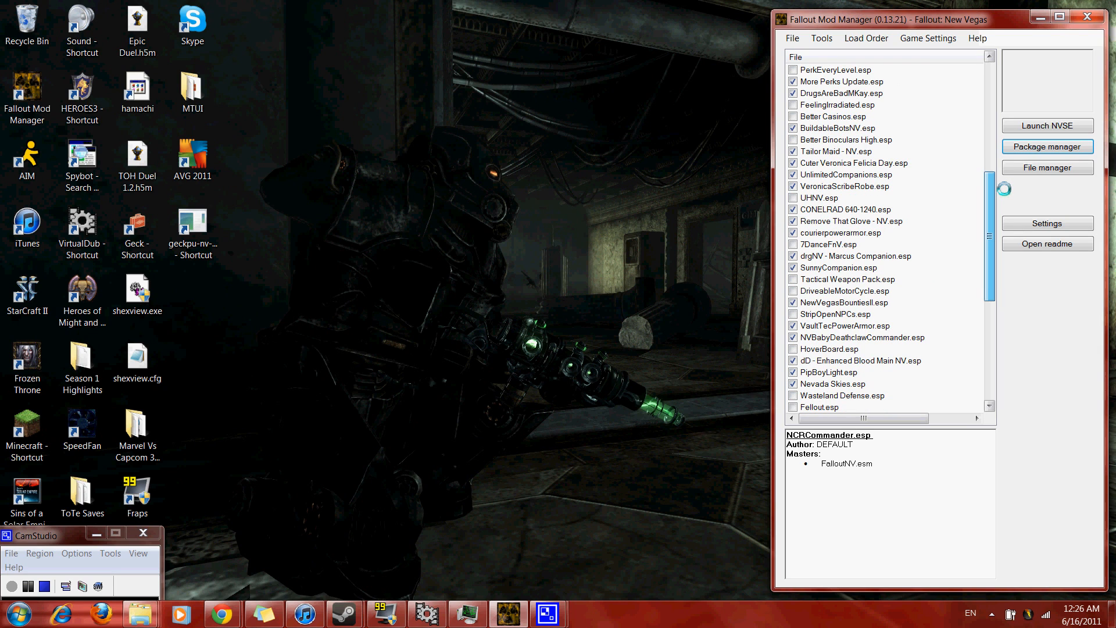
{"action": "scroll", "scroll_direction": "down", "scroll_amount": 3}
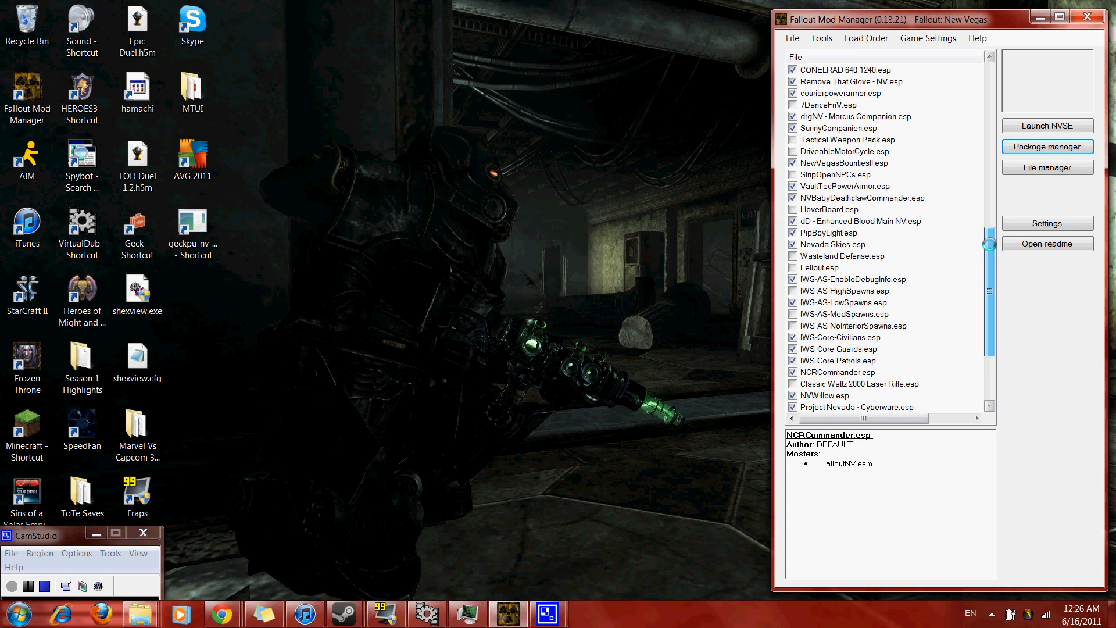
{"action": "scroll", "scroll_direction": "down", "scroll_amount": 3}
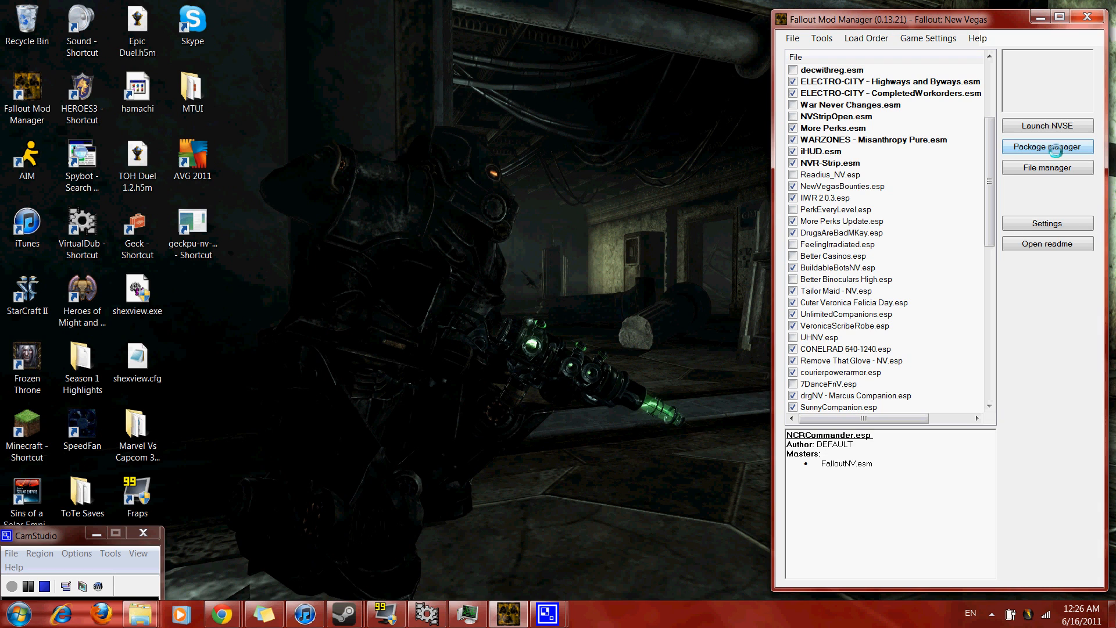
Step: Bring up the Package Manager and review the installed mod packages and versions
{"action": "left_click", "coordinate": [1046, 147]}
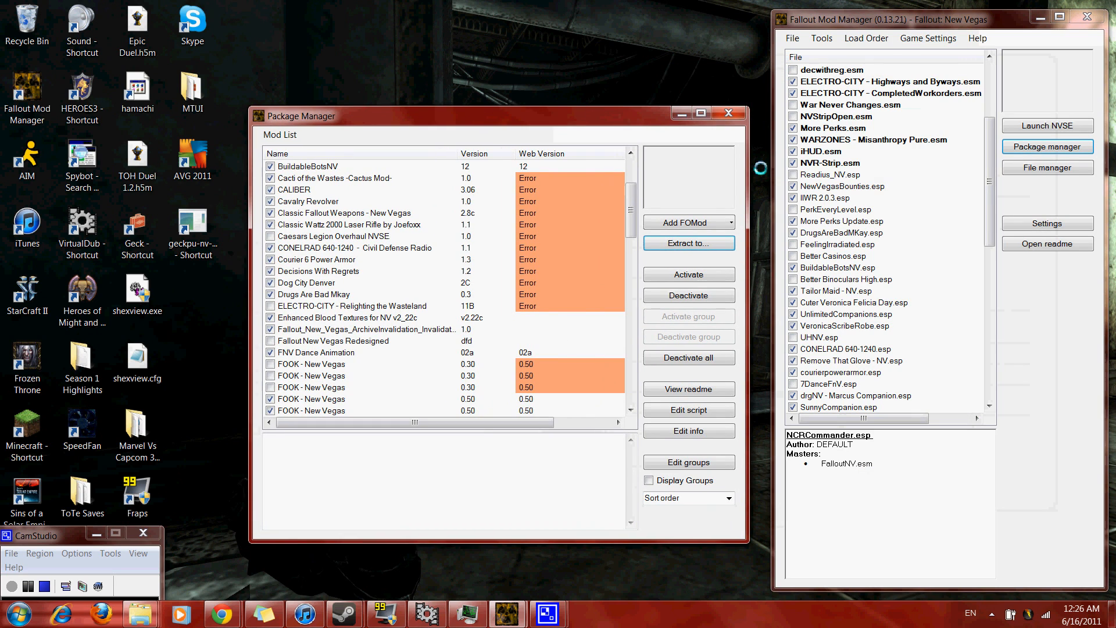
{"action": "mouse_move", "coordinate": [896, 137]}
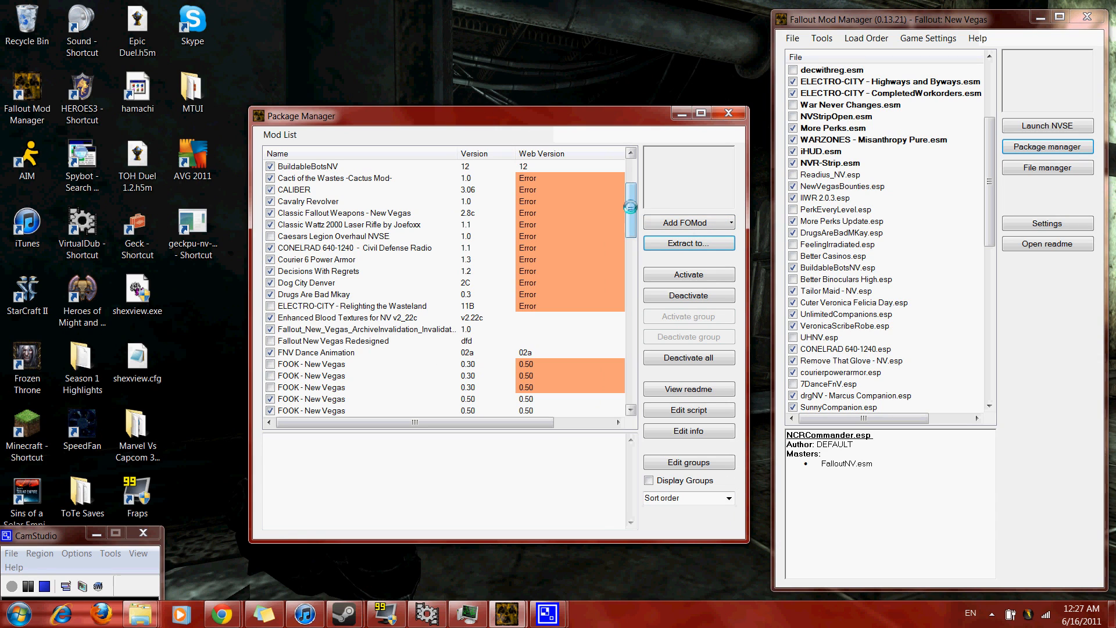
{"action": "scroll", "scroll_direction": "down", "scroll_amount": 3}
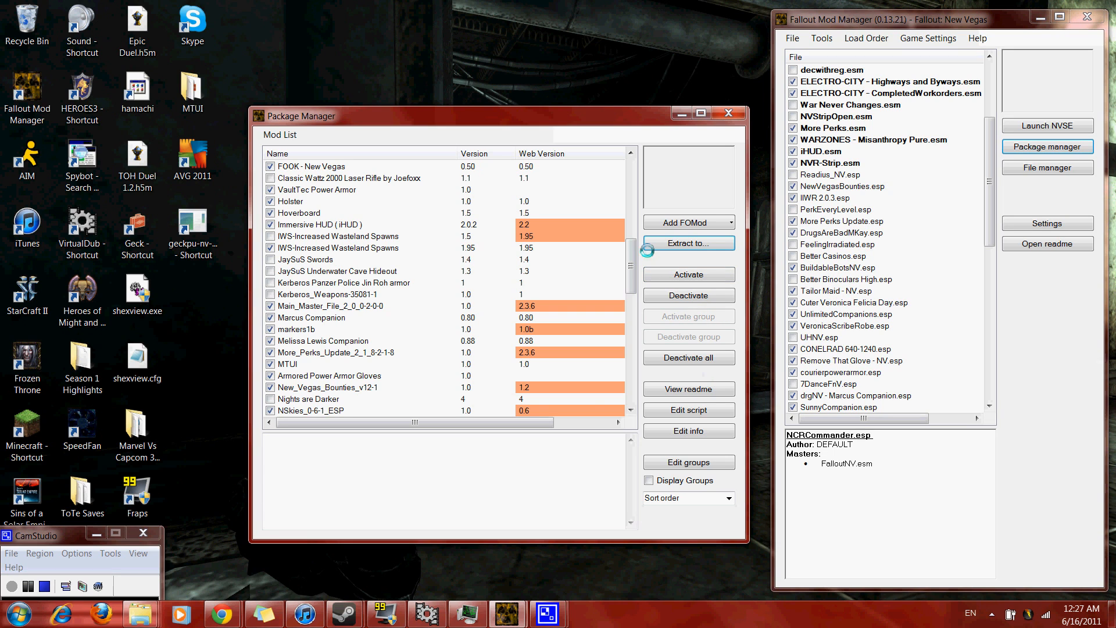
{"action": "scroll", "scroll_direction": "down", "scroll_amount": 3}
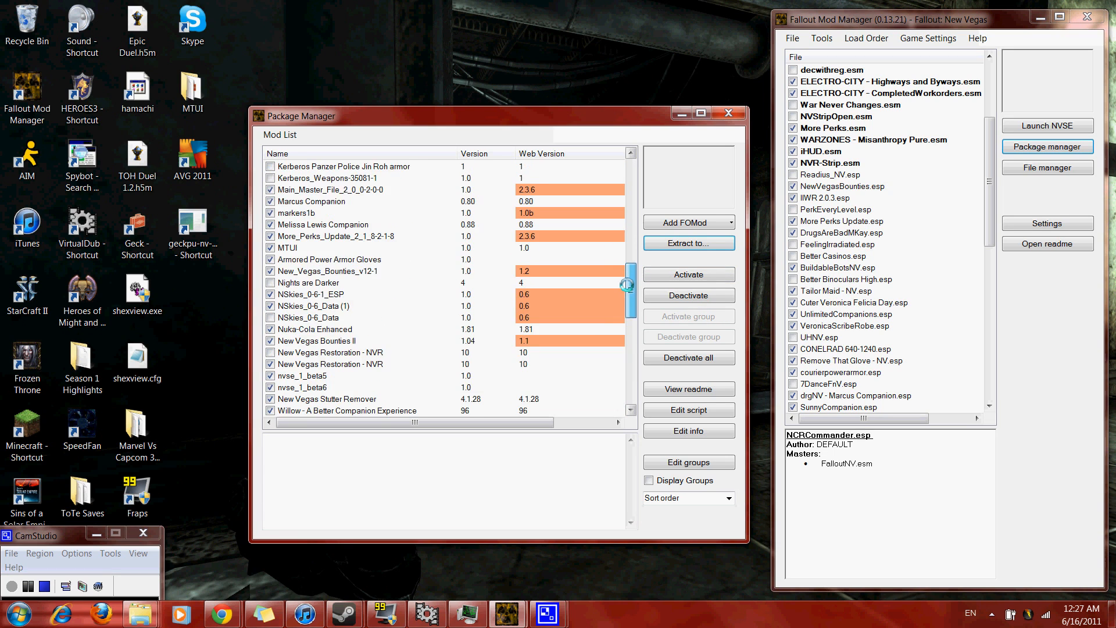
{"action": "scroll", "scroll_direction": "down", "scroll_amount": 3}
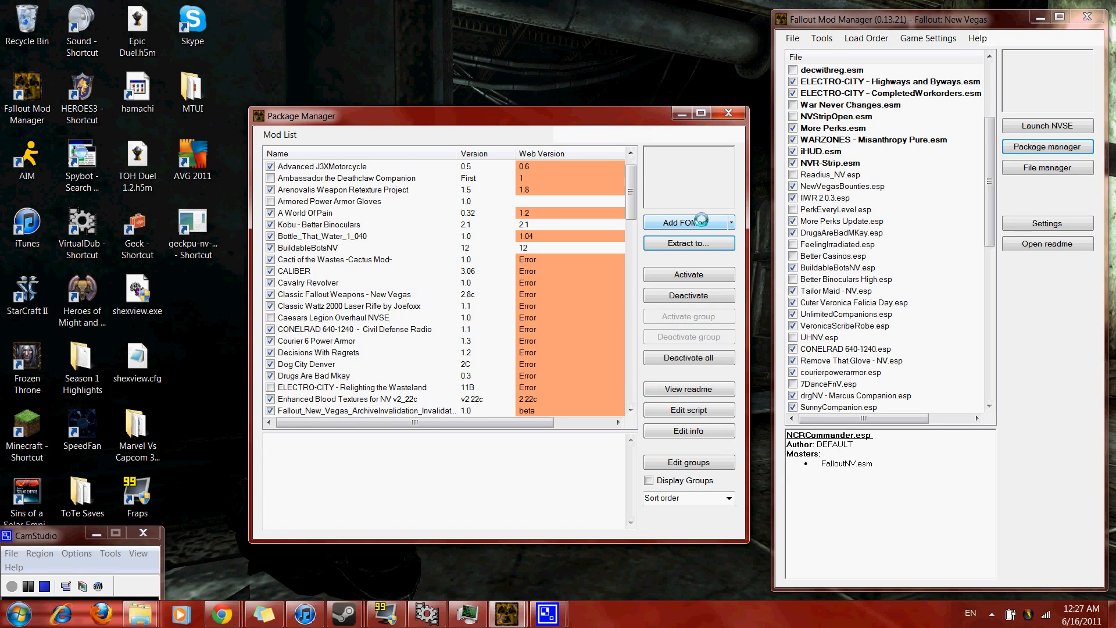
Step: Add the 3dot2-40281-3-2.rar archive from Downloads as a new FOMod package
{"action": "left_click", "coordinate": [682, 221]}
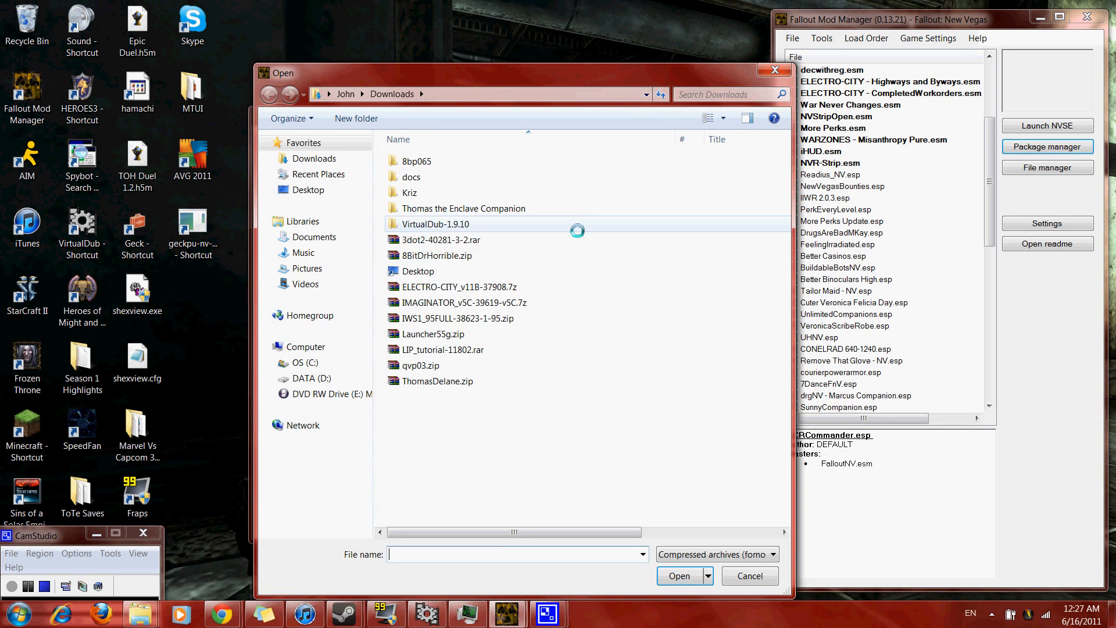
{"action": "left_click", "coordinate": [441, 240]}
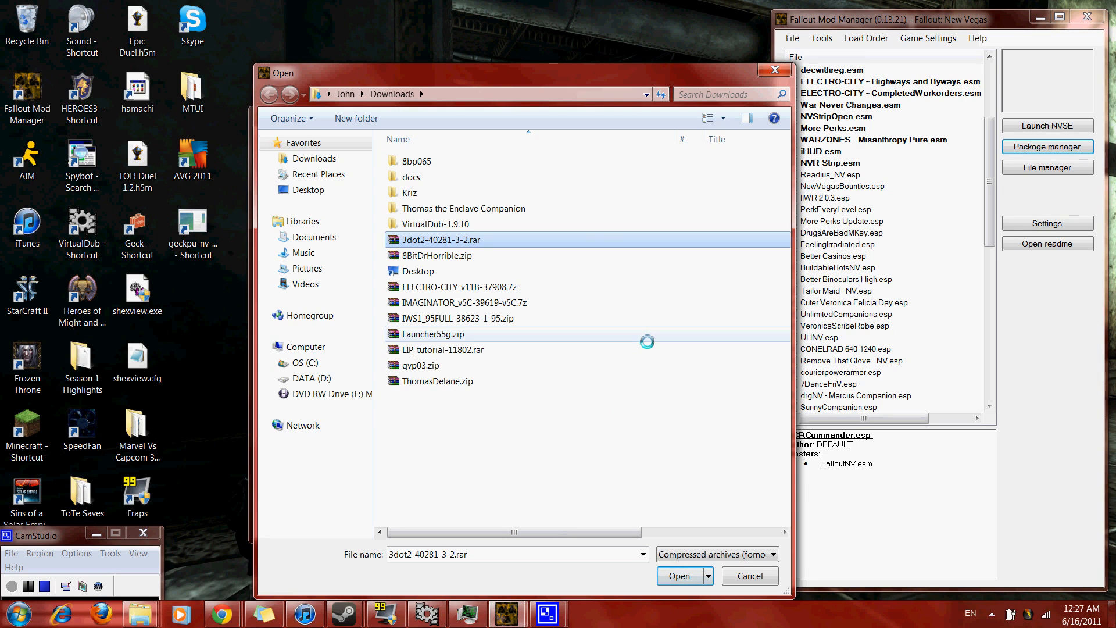
{"action": "mouse_move", "coordinate": [433, 333]}
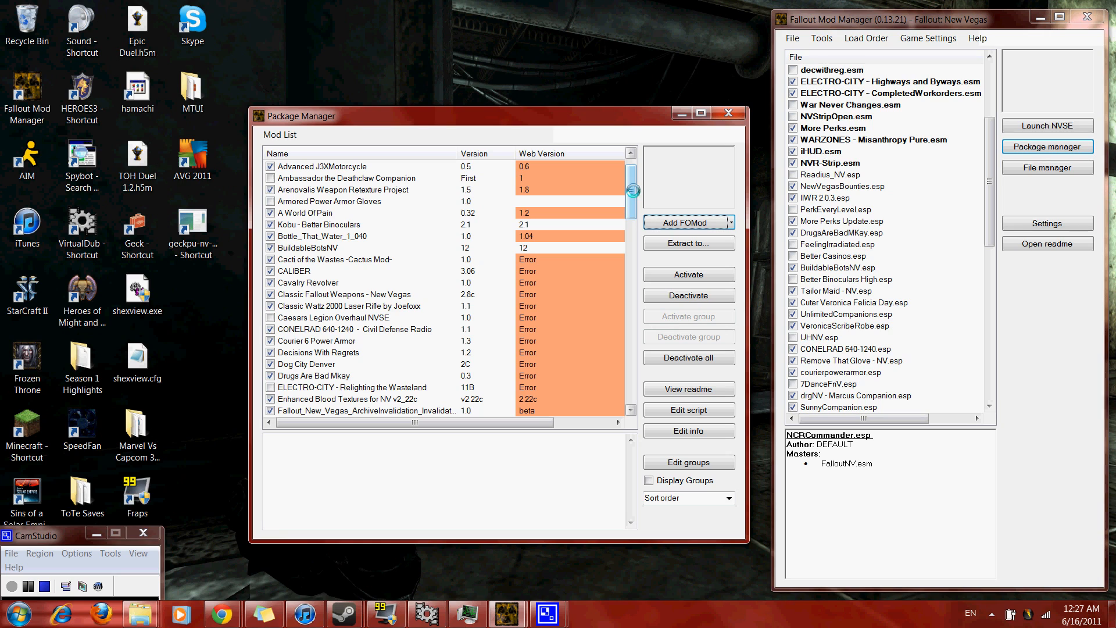
Step: Activate the NCR and BoS Commander package and acknowledge the successful-install message
{"action": "scroll", "scroll_direction": "down", "scroll_amount": 3}
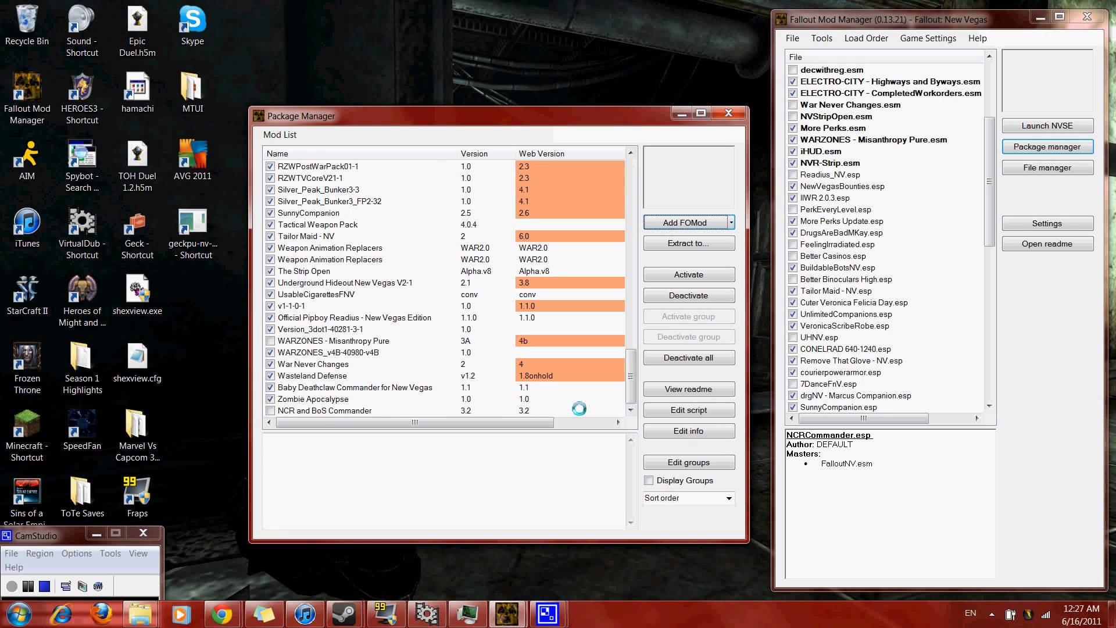
{"action": "left_click", "coordinate": [355, 411]}
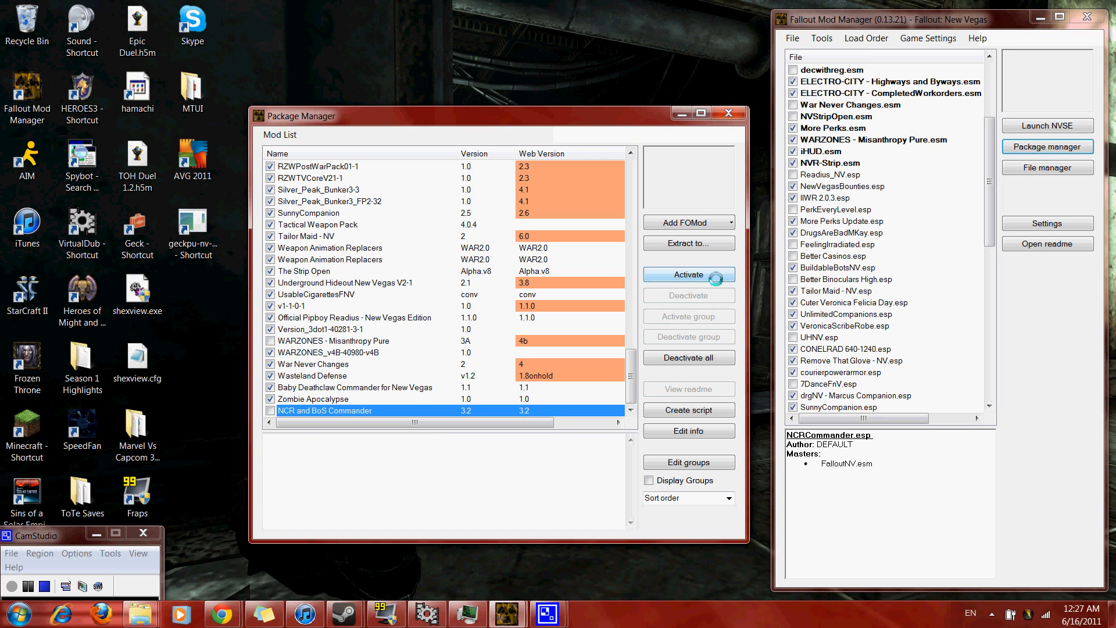
{"action": "left_click", "coordinate": [687, 274]}
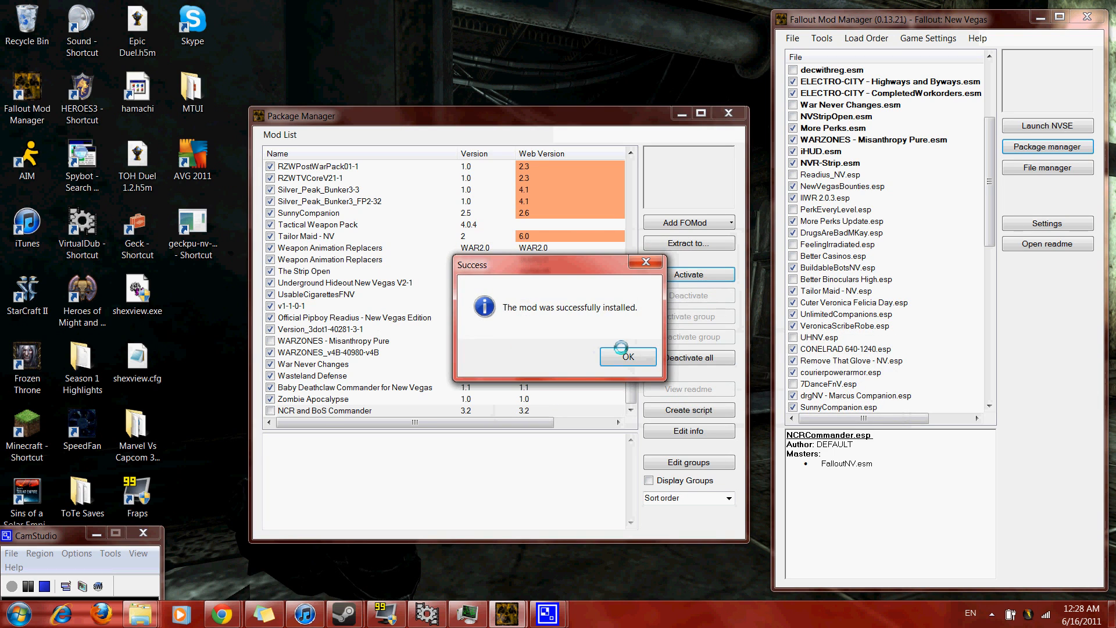
{"action": "left_click", "coordinate": [627, 357]}
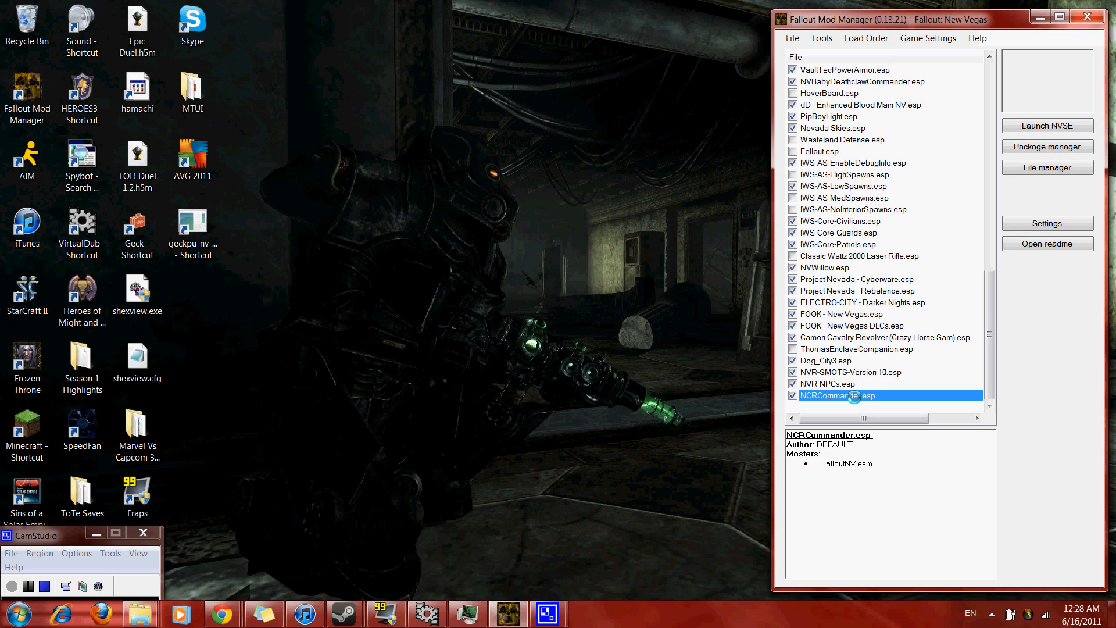
{"action": "mouse_move", "coordinate": [883, 315]}
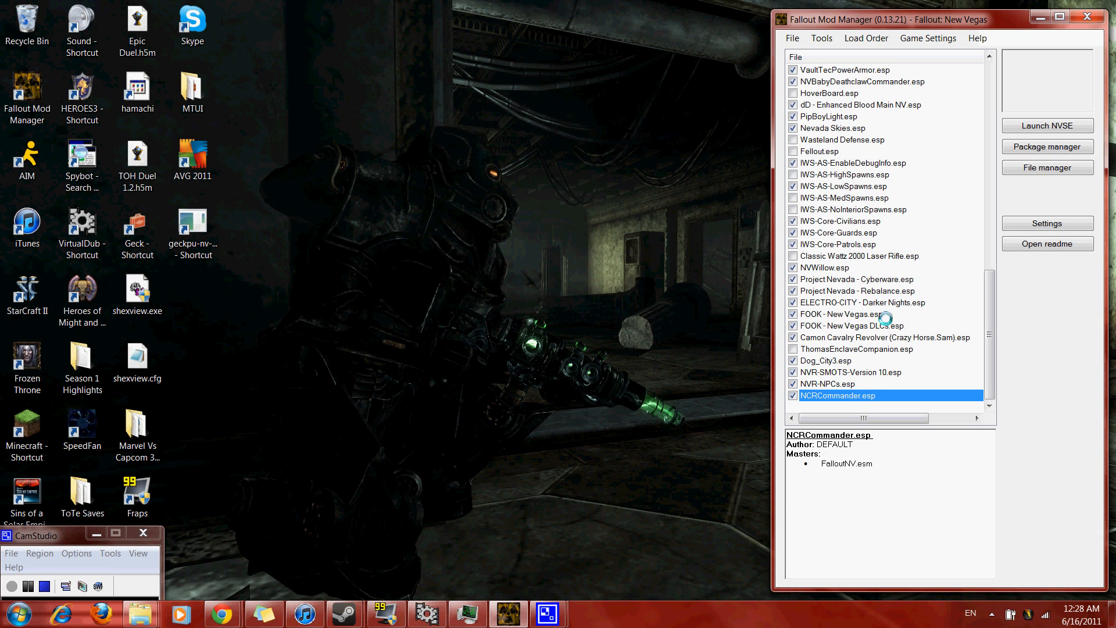
Step: Show the Load Order menu with NCRCommander.esp checked at the end of the list
{"action": "left_click", "coordinate": [865, 37]}
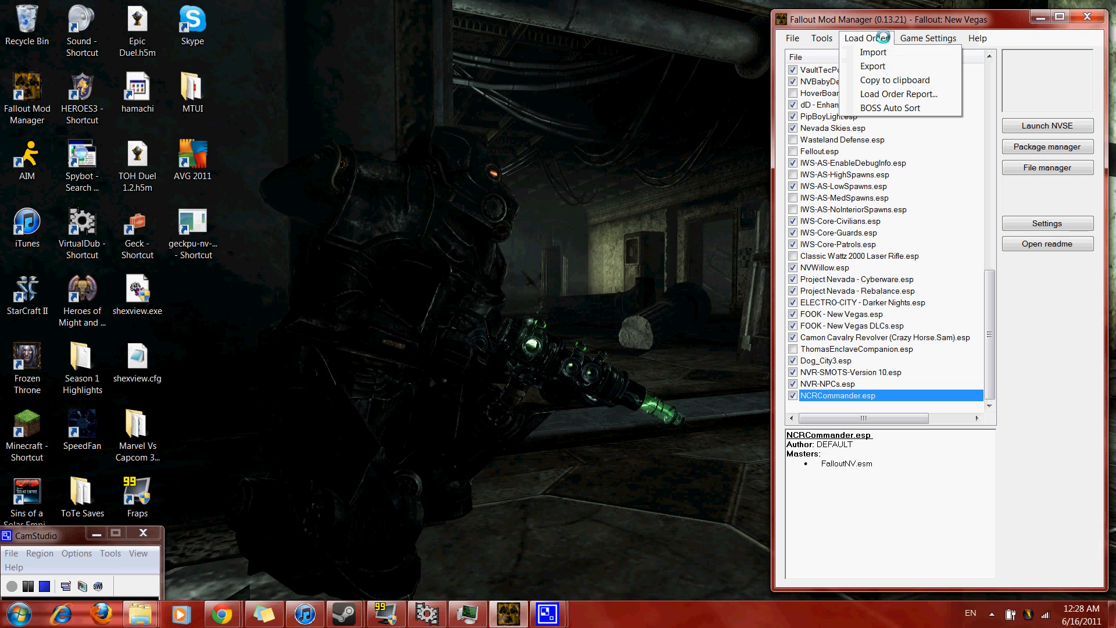
{"action": "mouse_move", "coordinate": [898, 94]}
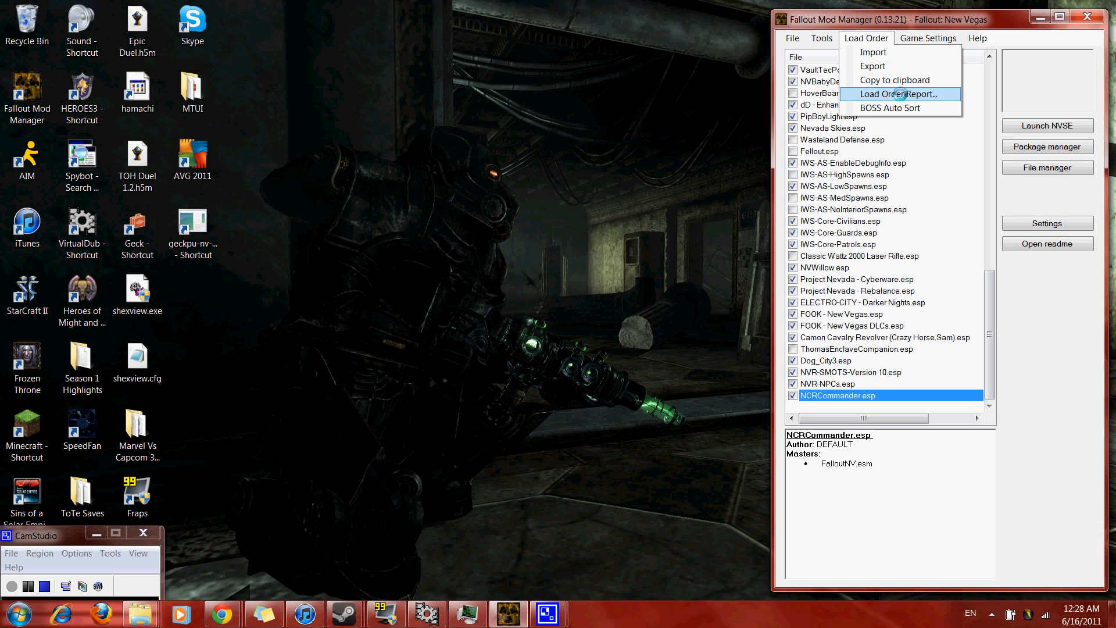
{"action": "left_click", "coordinate": [899, 94]}
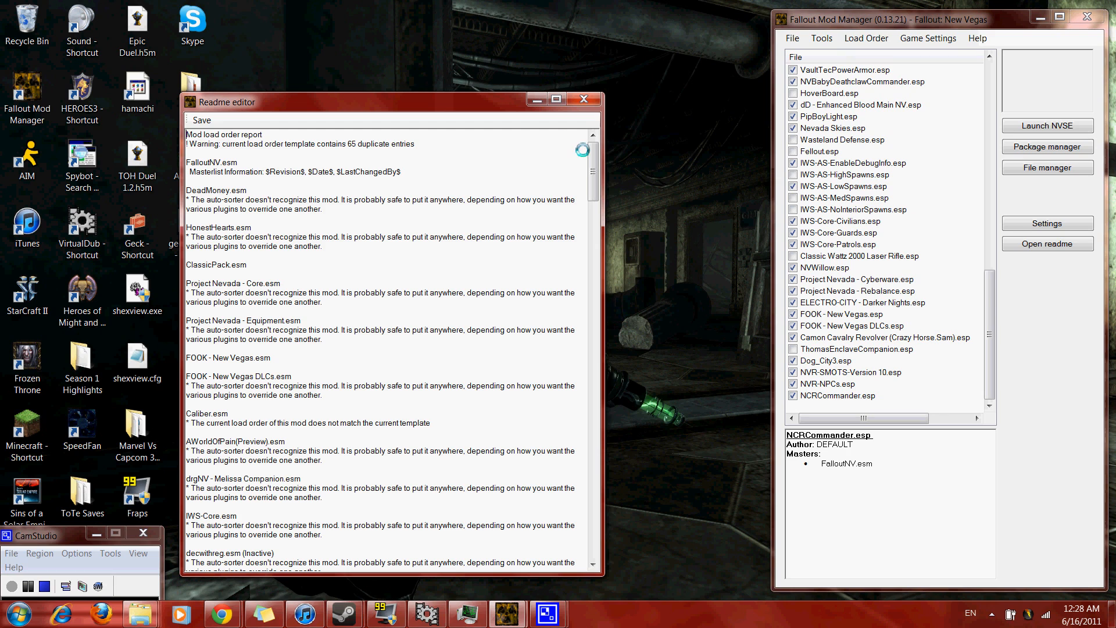
{"action": "scroll", "scroll_direction": "down", "scroll_amount": 3}
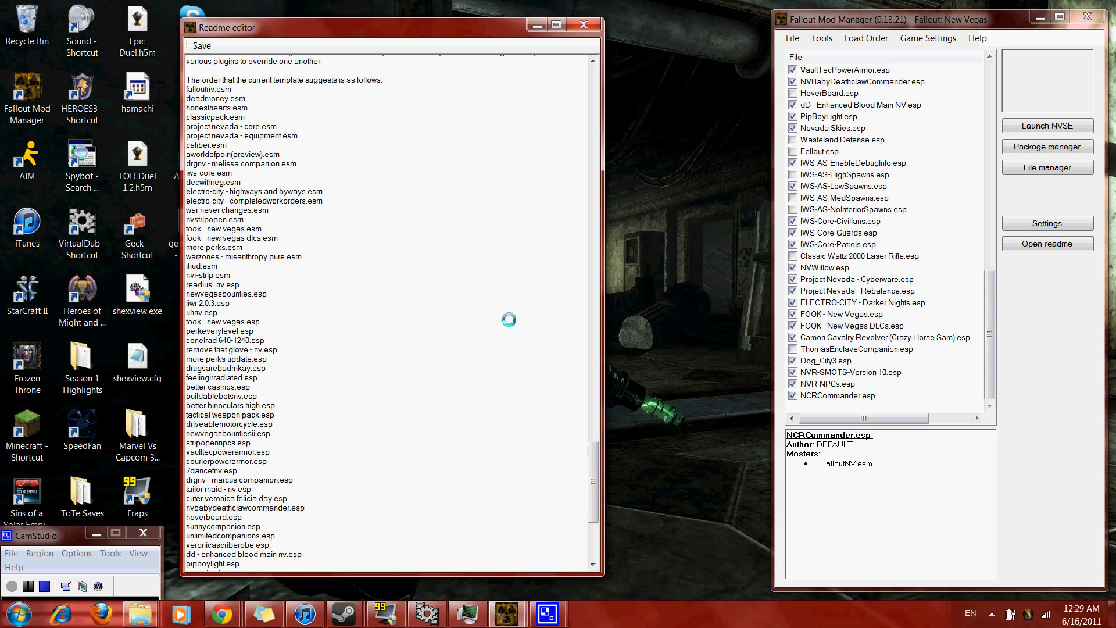
{"action": "scroll", "scroll_direction": "down", "scroll_amount": 3}
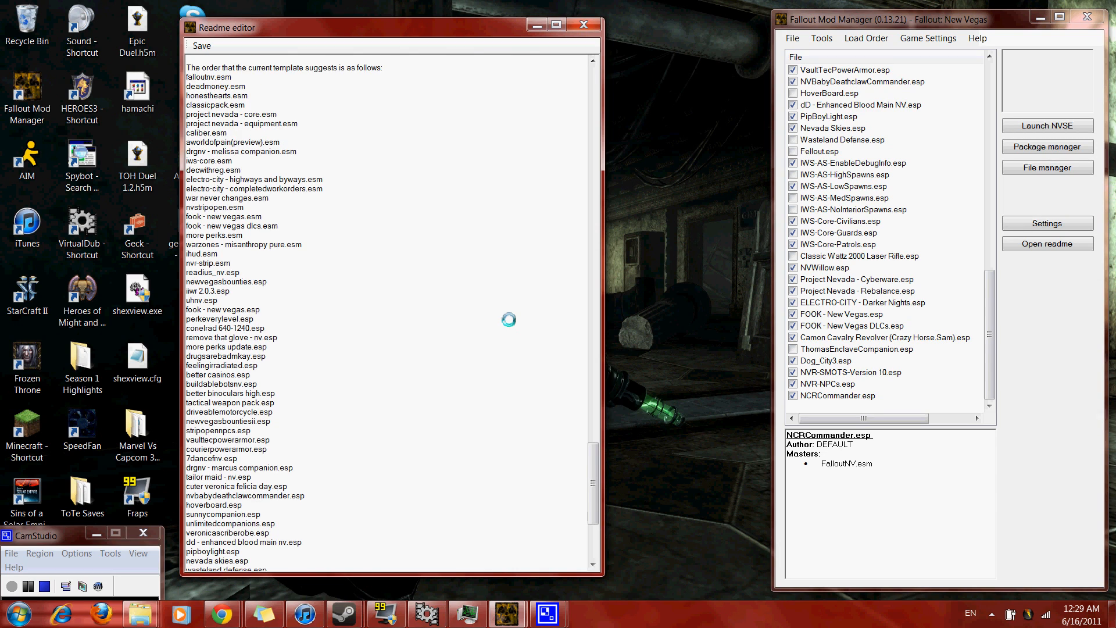
{"action": "scroll", "scroll_direction": "down", "scroll_amount": 3}
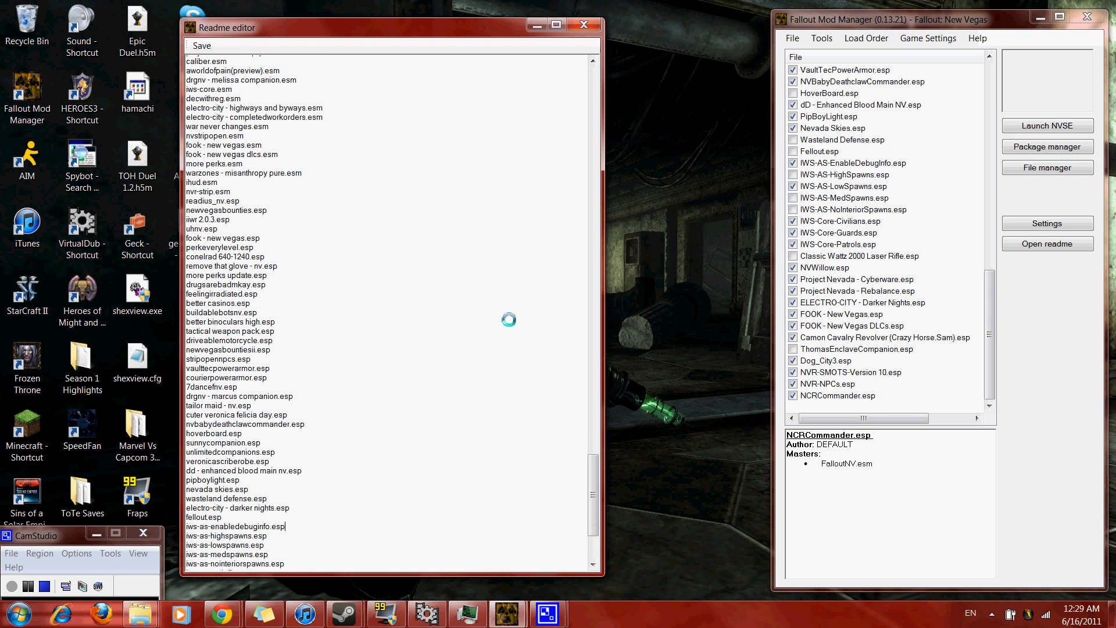
{"action": "scroll", "scroll_direction": "down", "scroll_amount": 3}
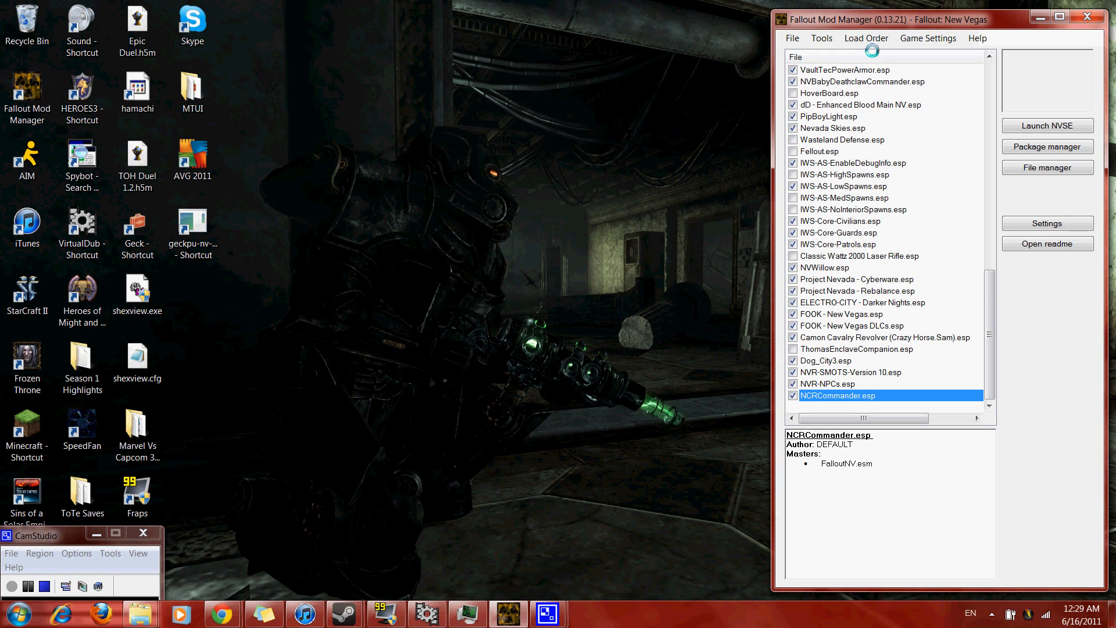
{"action": "left_click", "coordinate": [822, 37]}
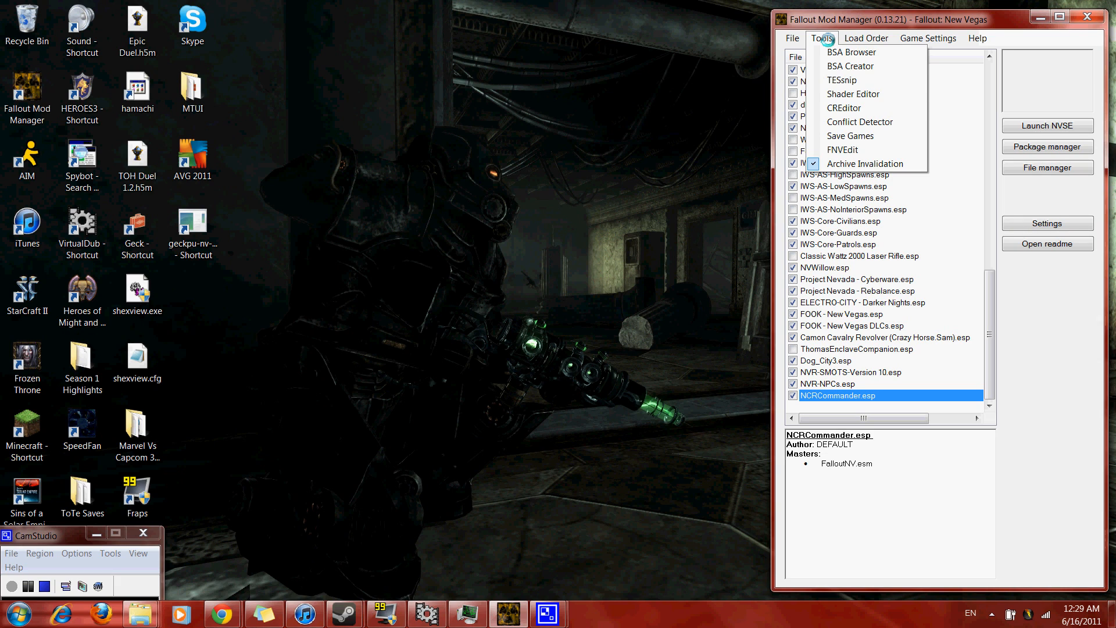
{"action": "mouse_move", "coordinate": [866, 164]}
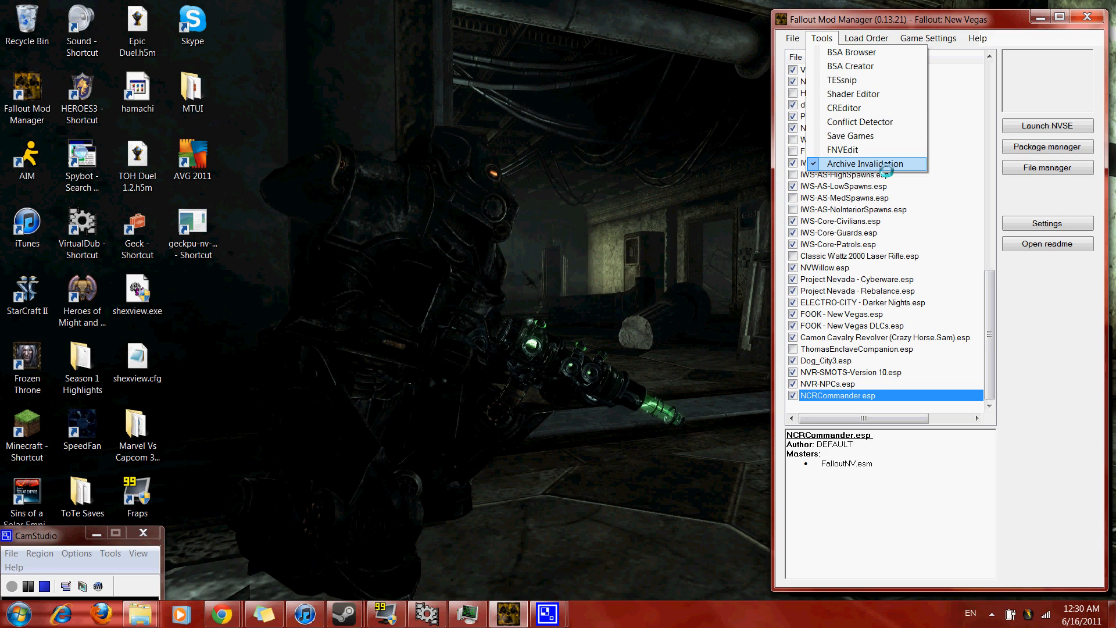
{"action": "left_click", "coordinate": [859, 164]}
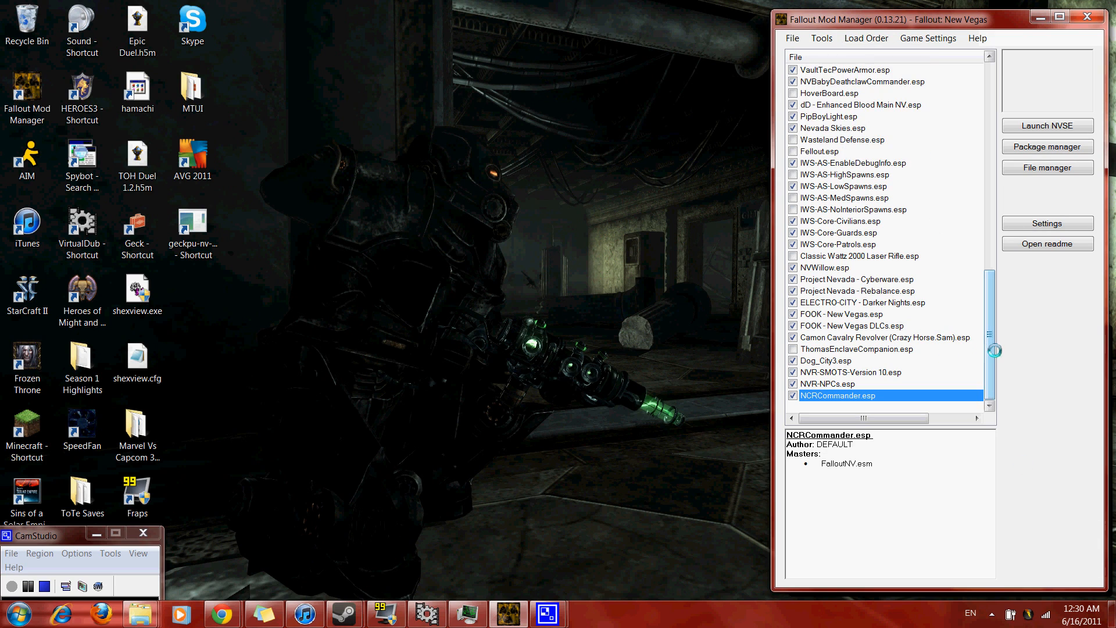